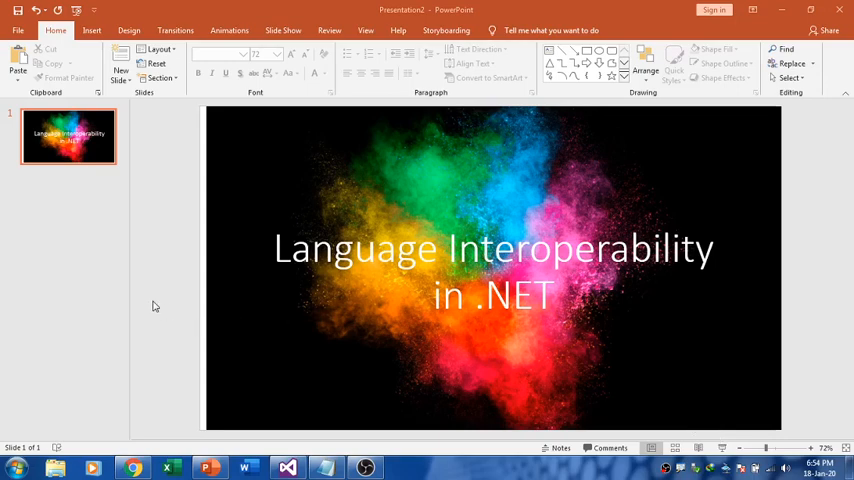
pyautogui.moveTo(148, 300)
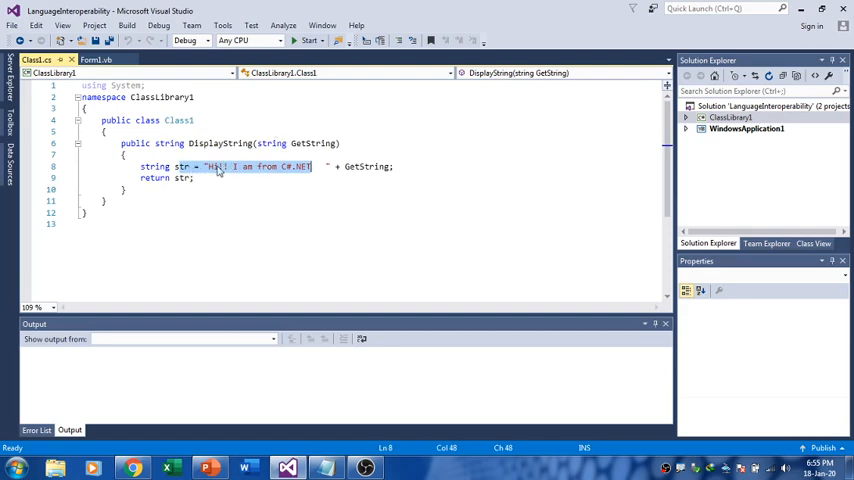
pyautogui.moveTo(224, 172)
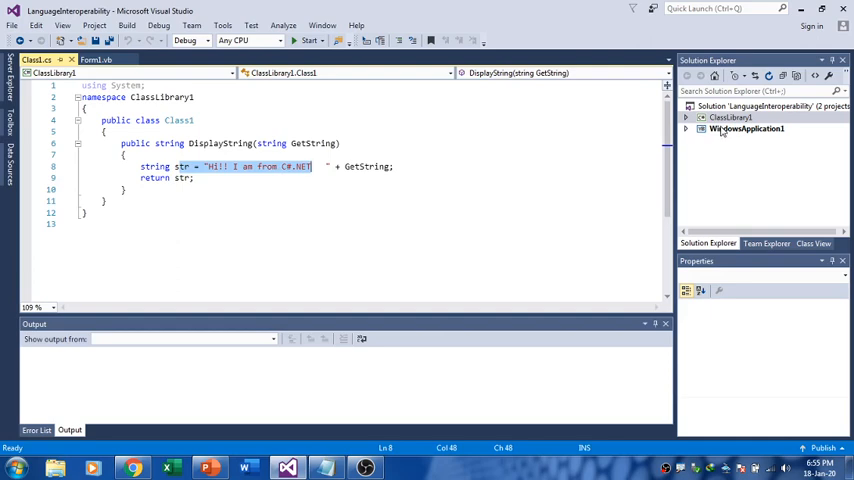
# Review Class1.cs and Form1.vb by switching editor tabs, ending on Form1.vb.
pyautogui.click(748, 128)
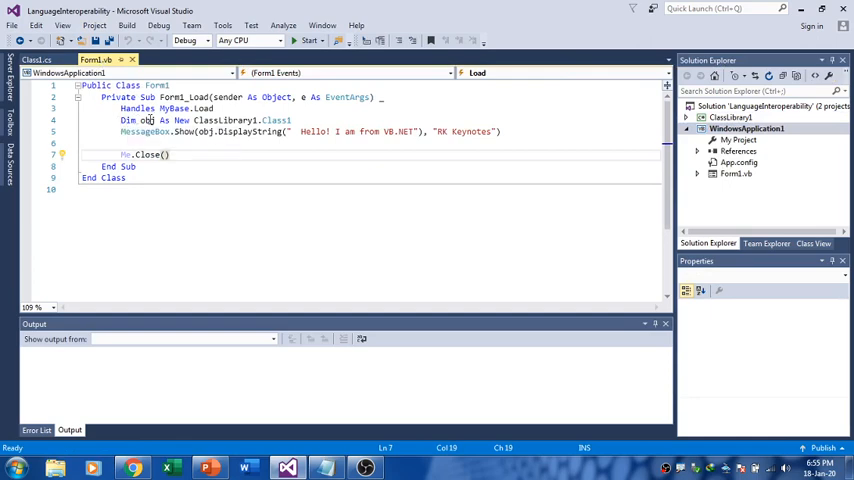
pyautogui.click(36, 60)
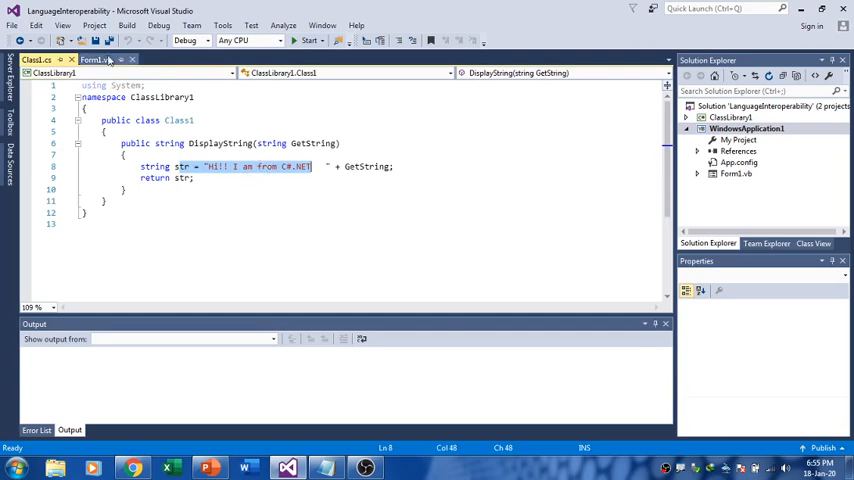
pyautogui.click(96, 60)
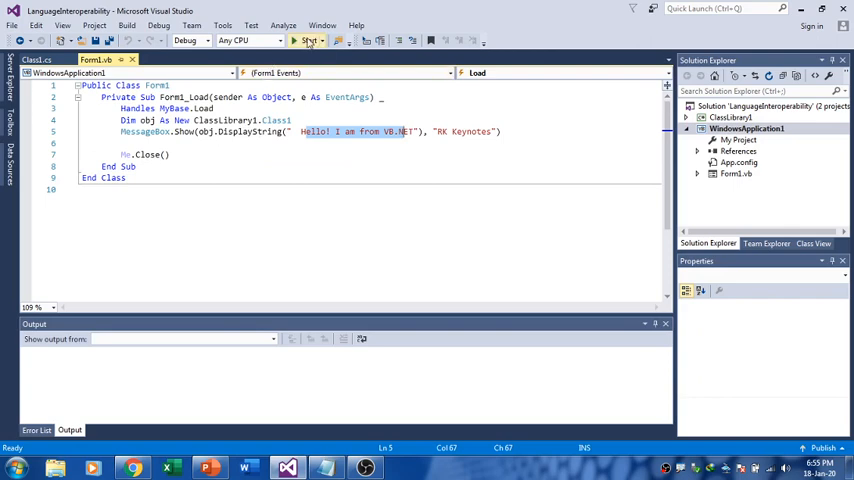
# Run the app to see the combined C#.NET and VB.NET greeting, then dismiss the message box.
pyautogui.click(308, 40)
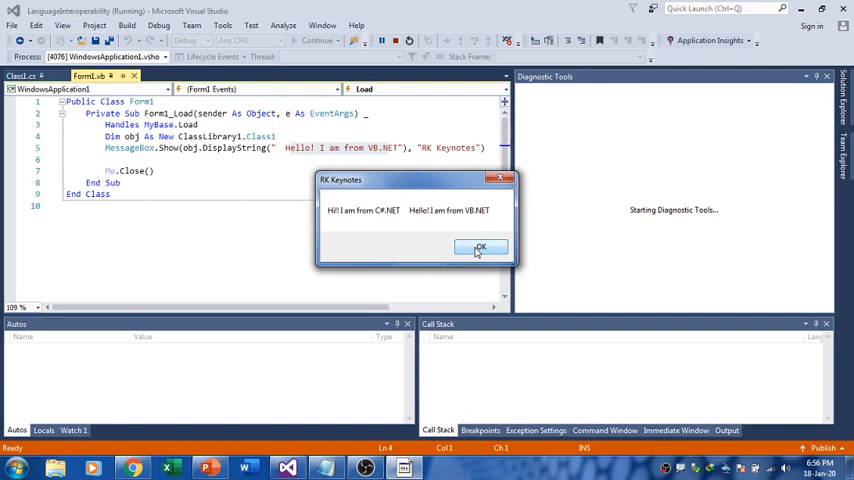
pyautogui.click(480, 246)
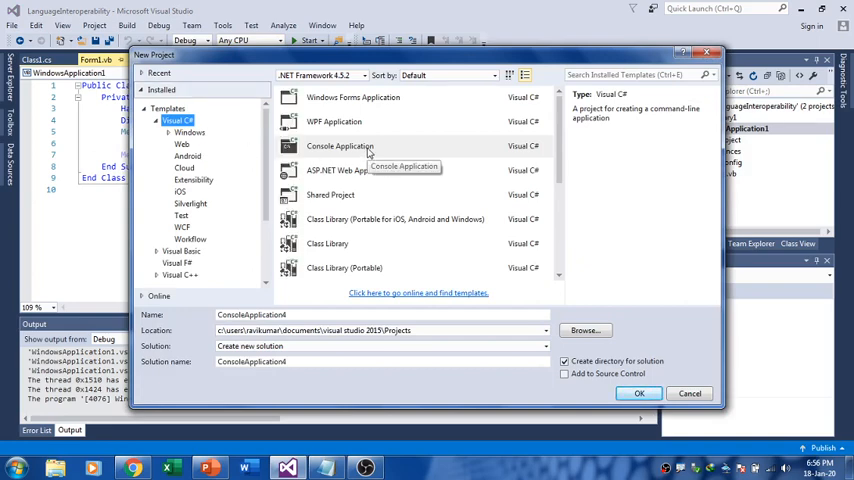
# Choose the Visual C# Class Library template and create project ClassLibrary1.
pyautogui.click(340, 146)
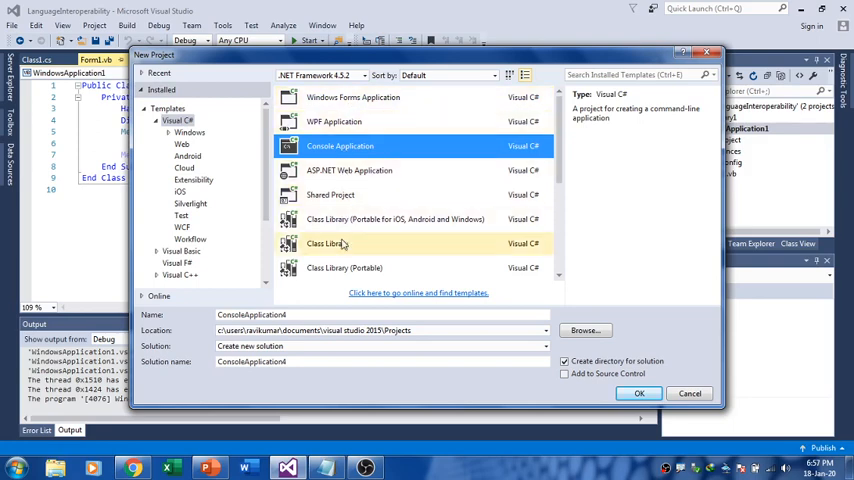
pyautogui.click(328, 244)
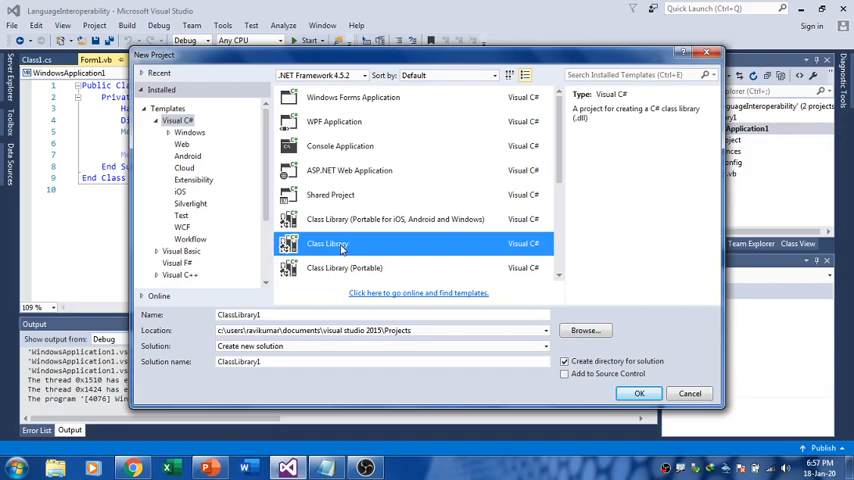
pyautogui.moveTo(344, 244)
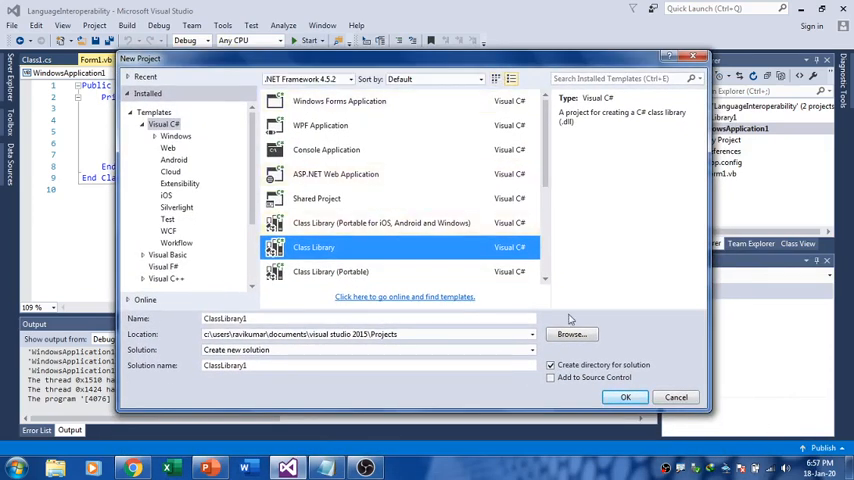
pyautogui.click(624, 396)
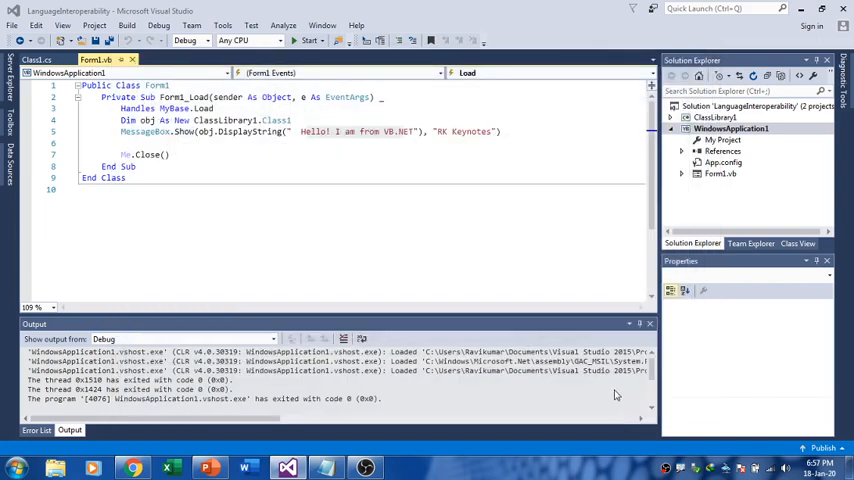
pyautogui.moveTo(360, 218)
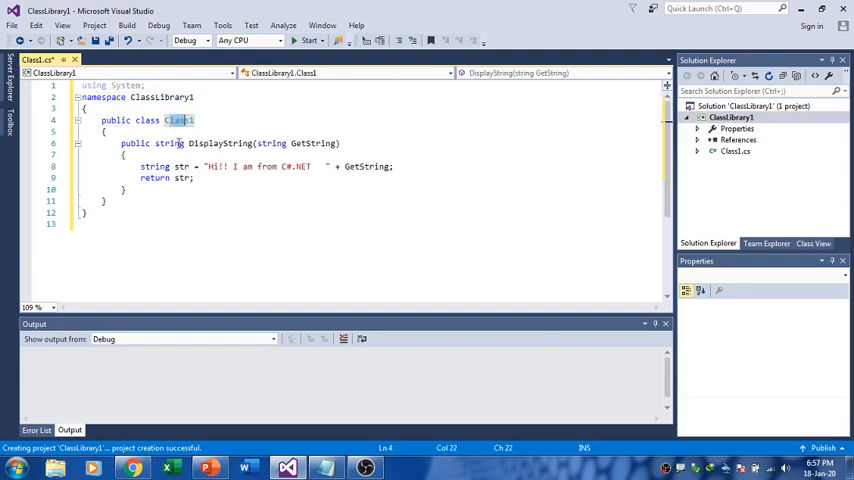
# Write public string DisplayString(string GetString) returning "Hi!! I am from C#.NET " + GetString in Class1.
pyautogui.doubleClick(216, 144)
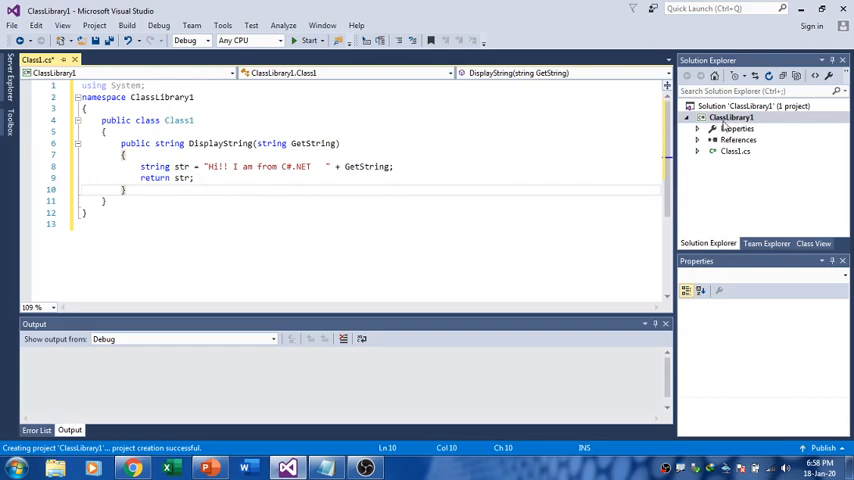
pyautogui.rightClick(732, 116)
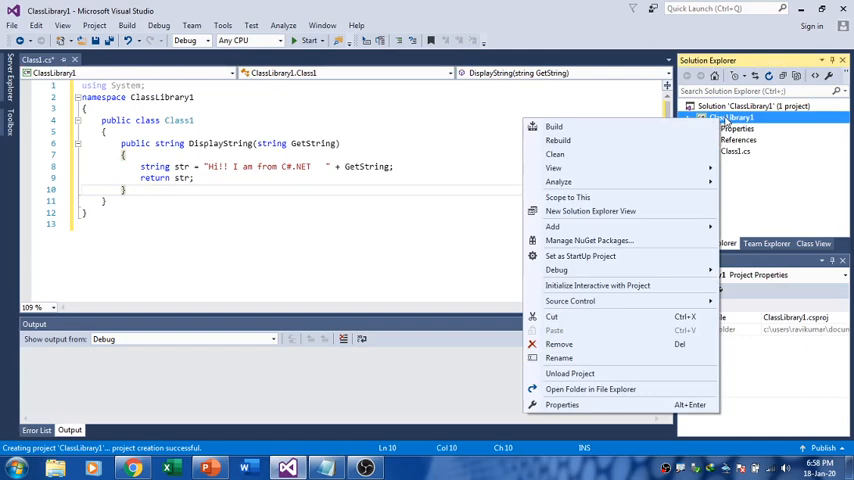
# Build ClassLibrary1 and confirm 1 succeeded, 0 failed in the Output window.
pyautogui.click(554, 128)
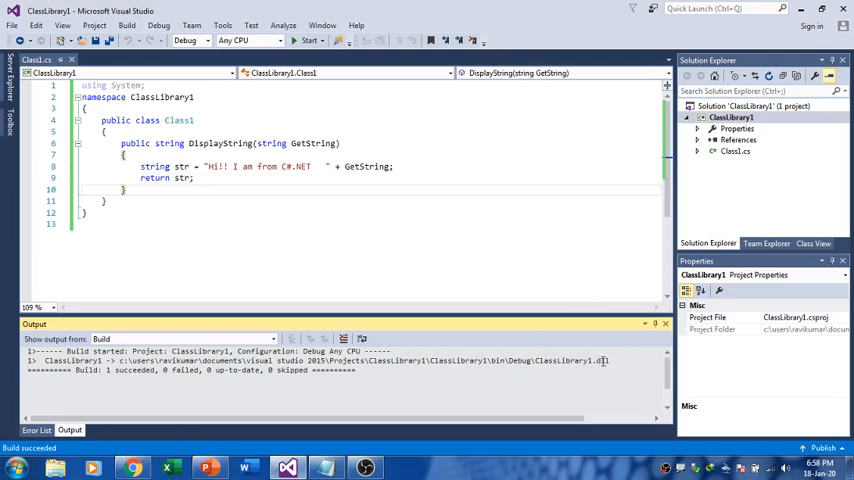
pyautogui.moveTo(510, 336)
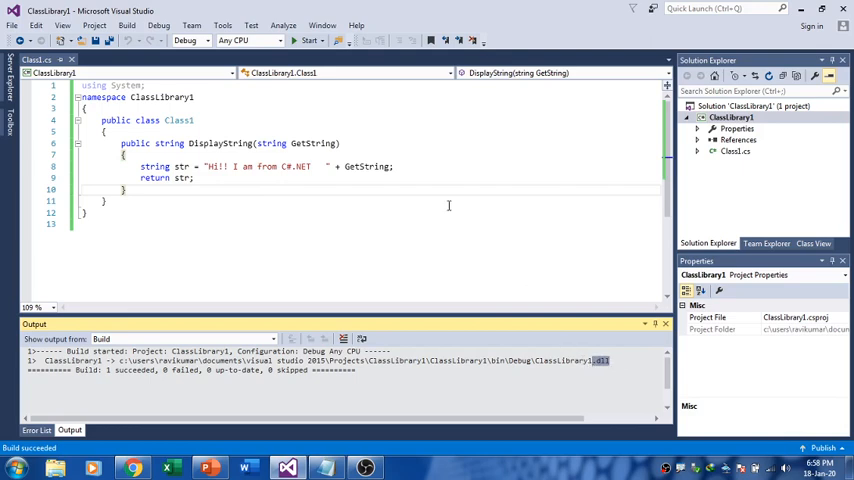
pyautogui.moveTo(738, 196)
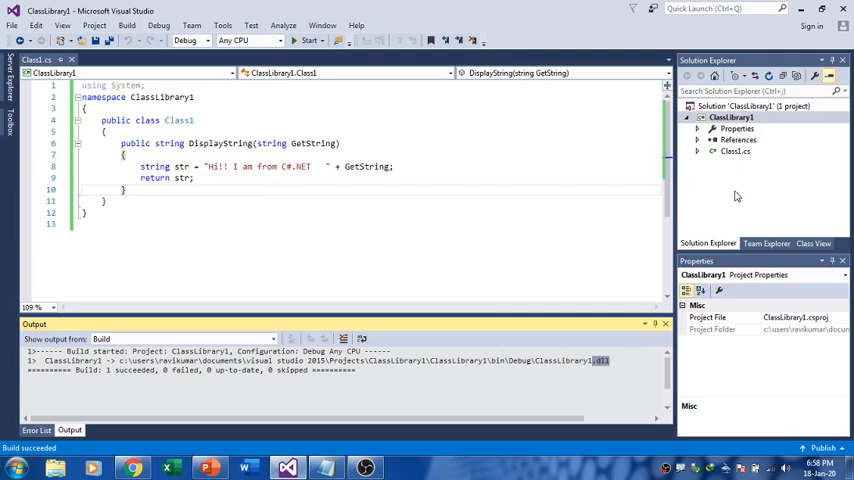
pyautogui.click(730, 116)
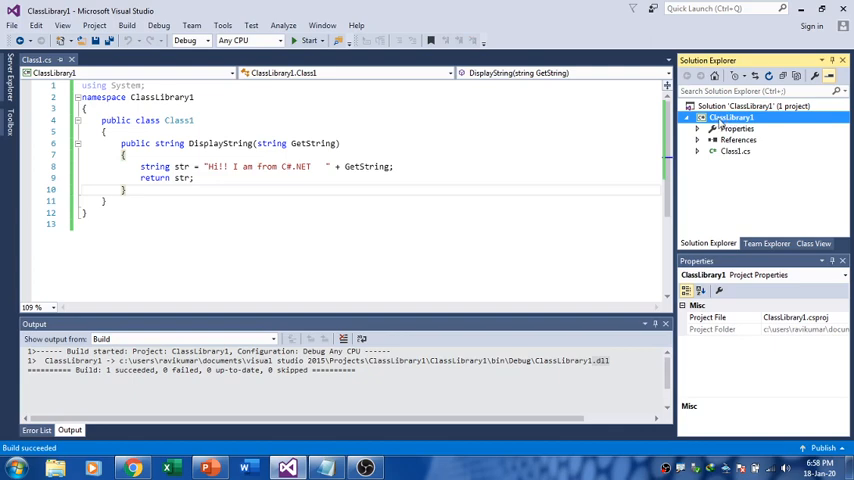
pyautogui.moveTo(722, 122)
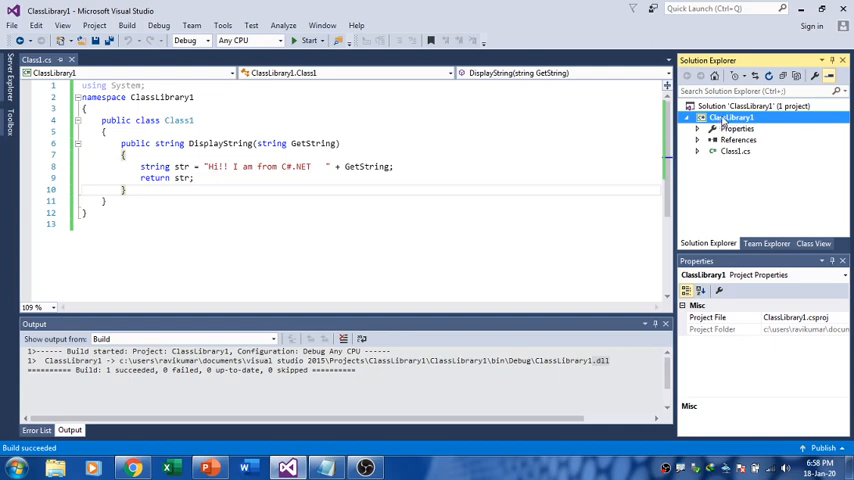
pyautogui.rightClick(730, 118)
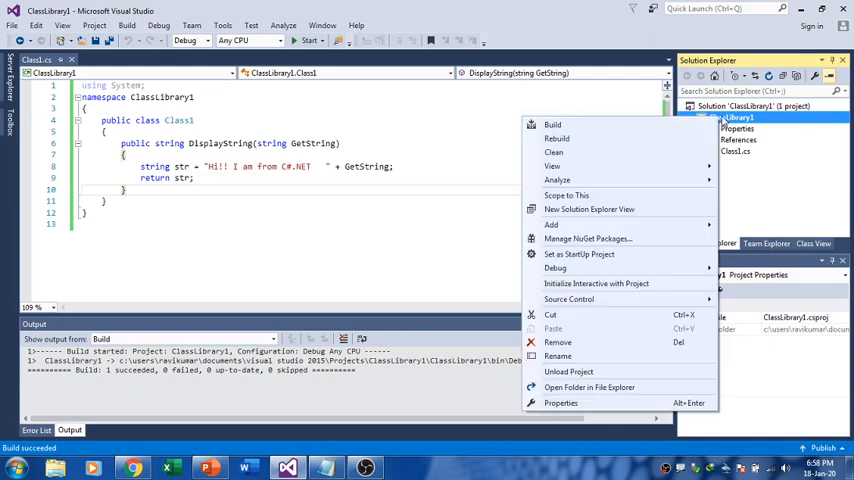
pyautogui.moveTo(580, 254)
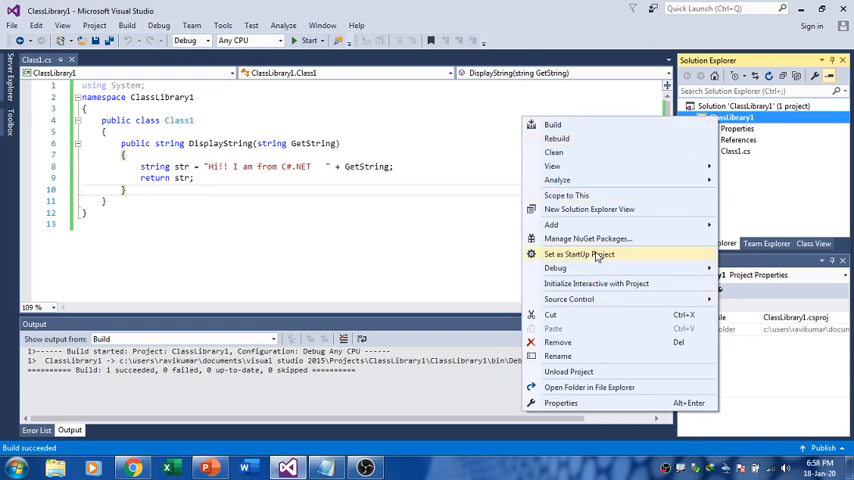
pyautogui.click(552, 224)
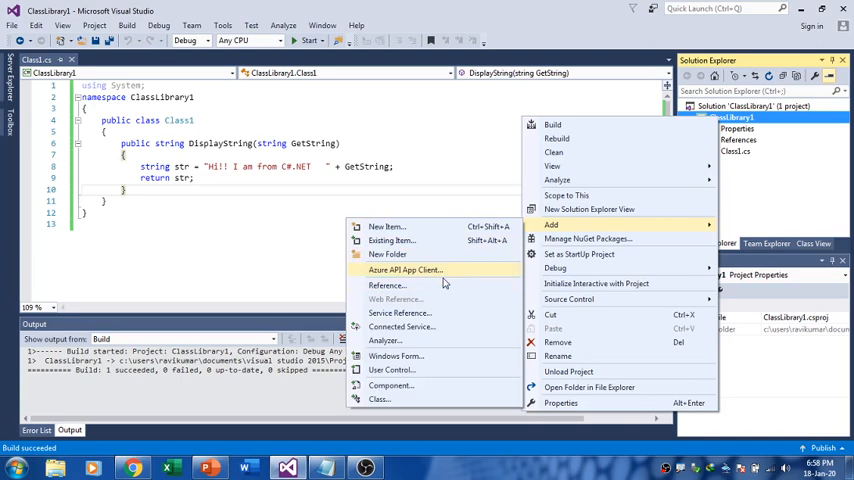
pyautogui.moveTo(450, 236)
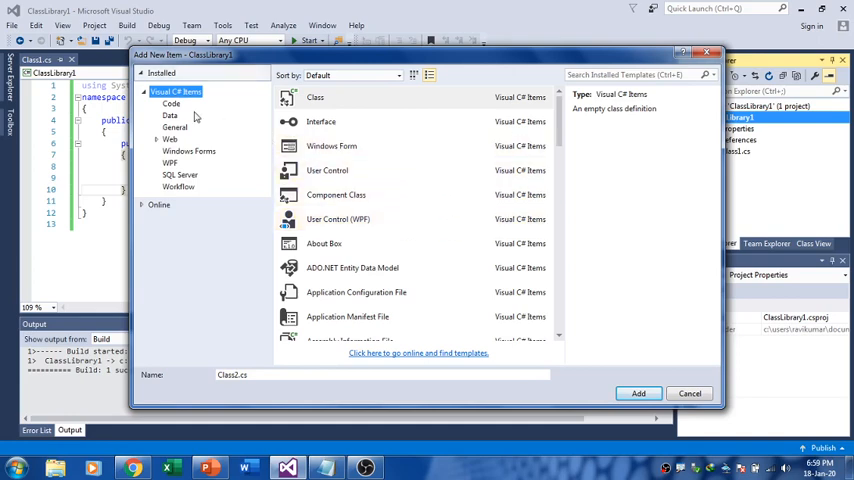
pyautogui.click(688, 392)
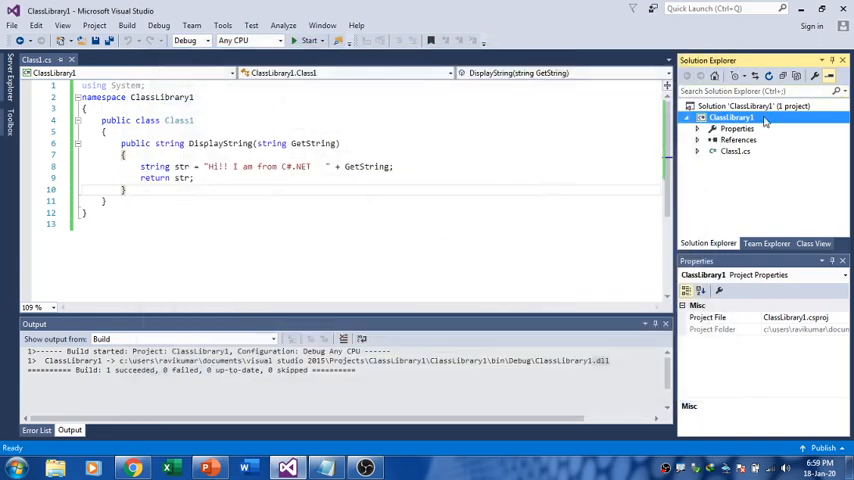
pyautogui.rightClick(708, 106)
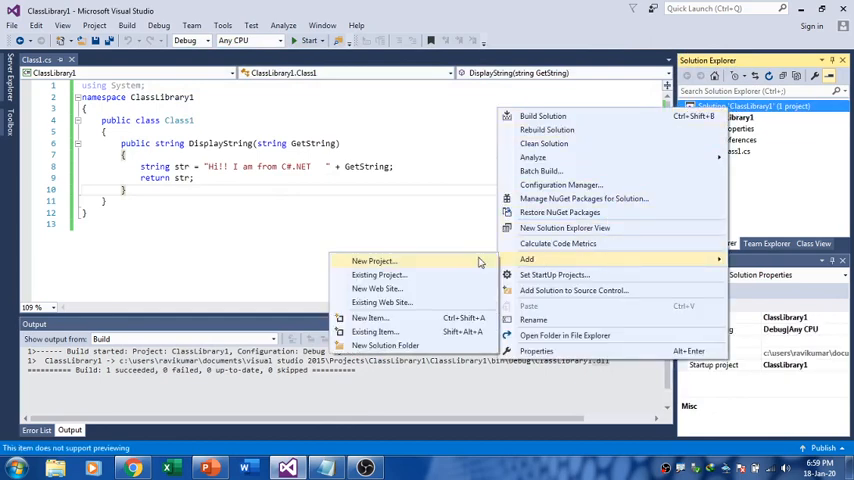
# Add a Visual Basic Windows Forms Application project, WindowsApplication1, to the solution.
pyautogui.click(374, 260)
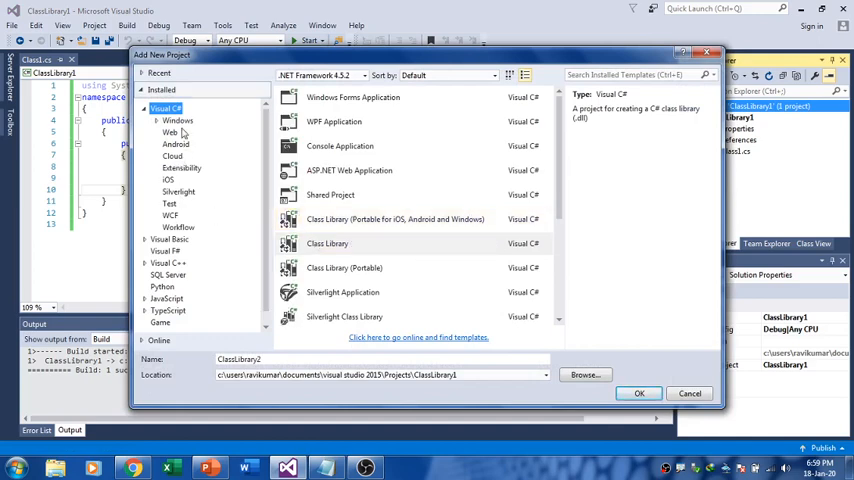
pyautogui.click(176, 120)
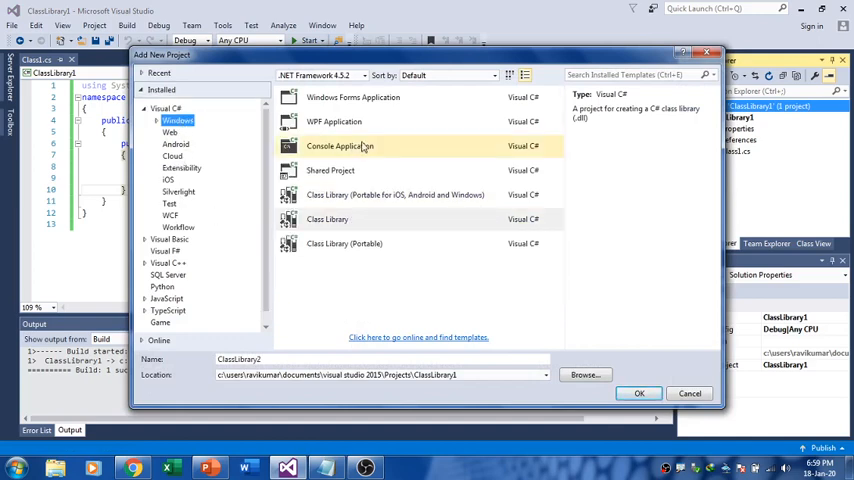
pyautogui.click(352, 96)
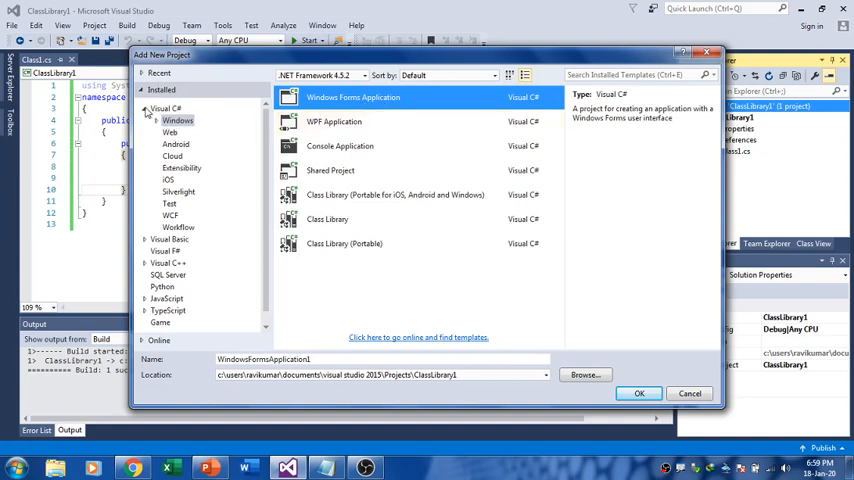
pyautogui.click(170, 120)
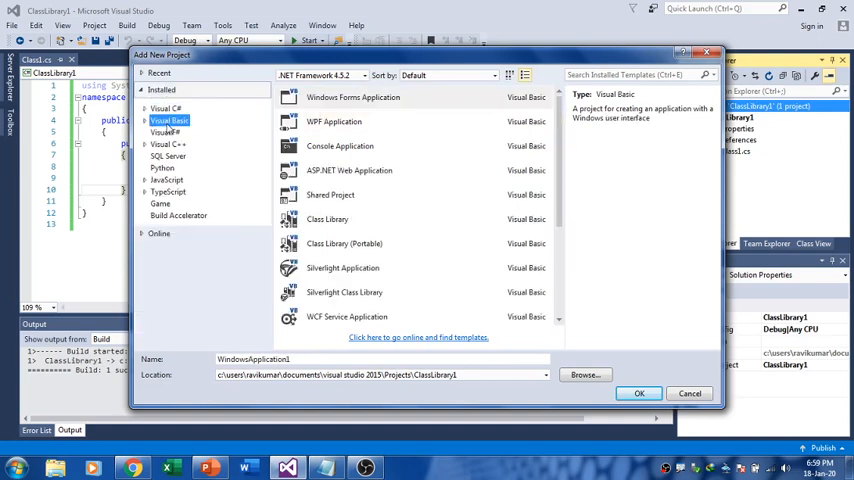
pyautogui.click(352, 96)
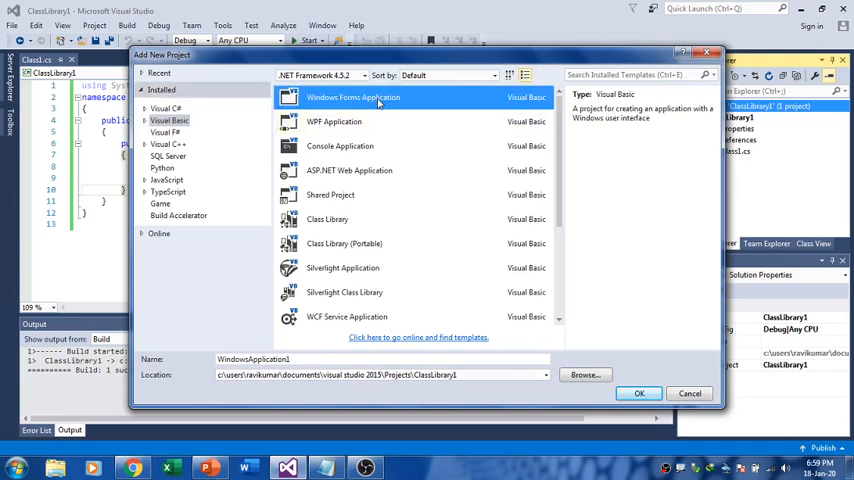
pyautogui.click(640, 392)
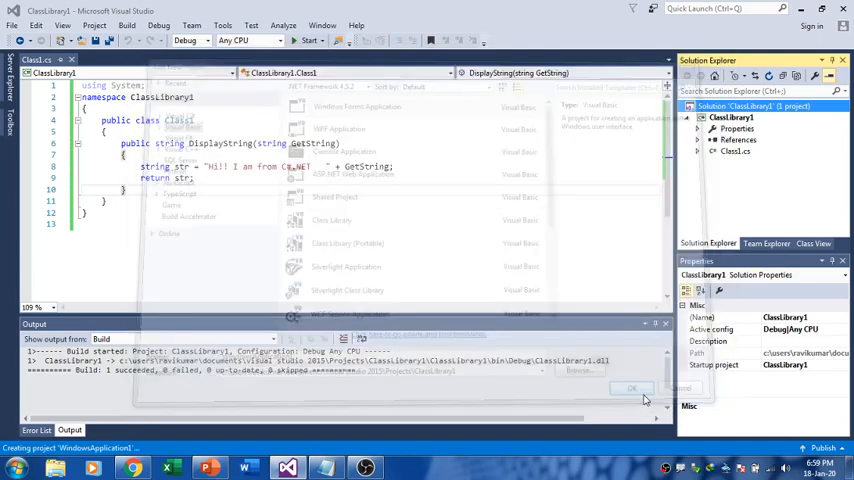
# Start adding a reference to WindowsApplication1 and browse for a library file on disk.
pyautogui.click(632, 388)
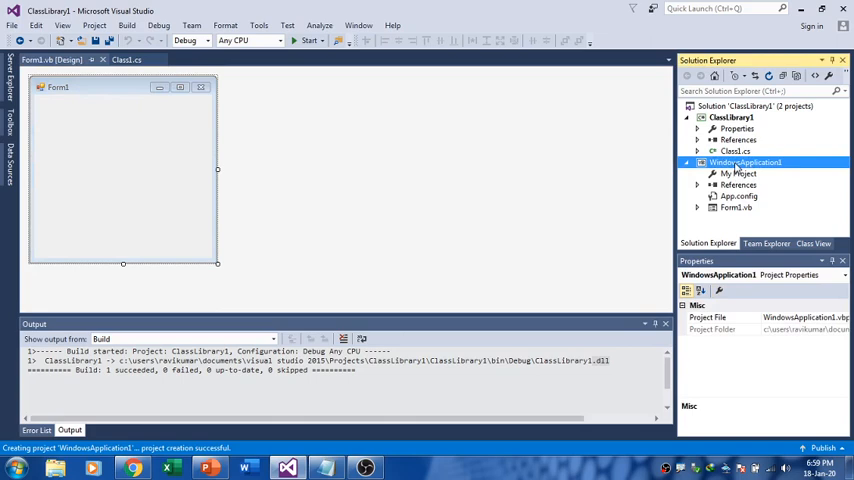
pyautogui.rightClick(748, 162)
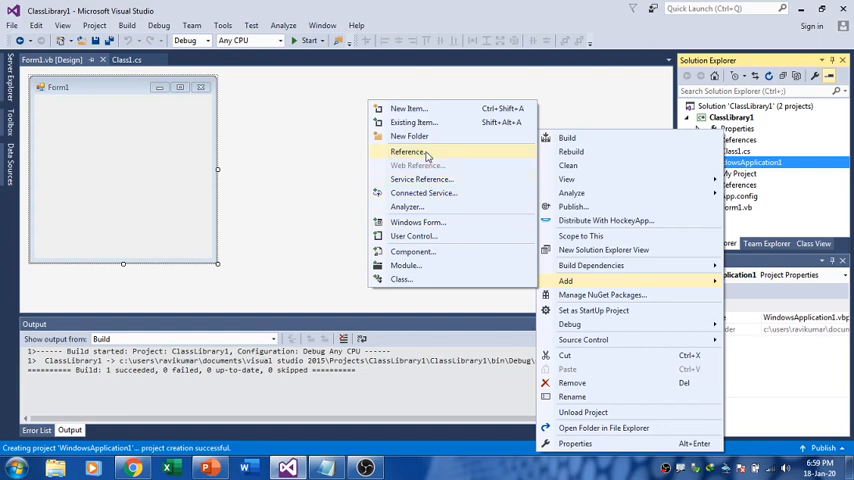
pyautogui.click(408, 152)
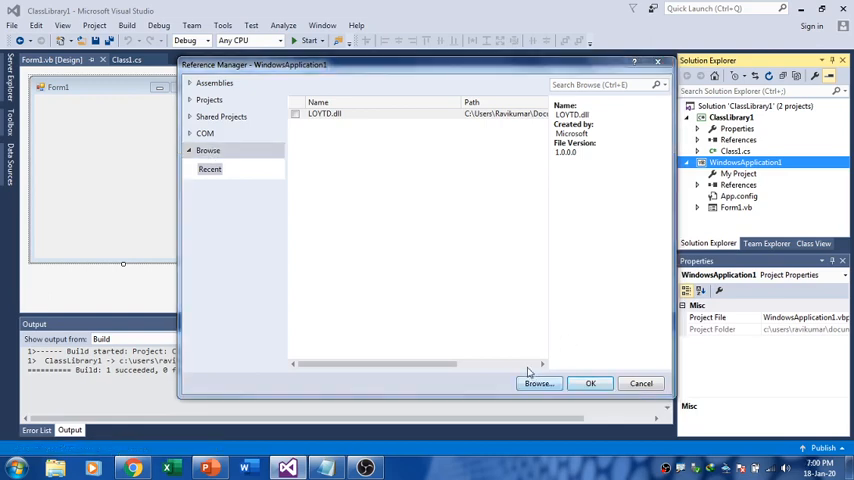
pyautogui.click(538, 384)
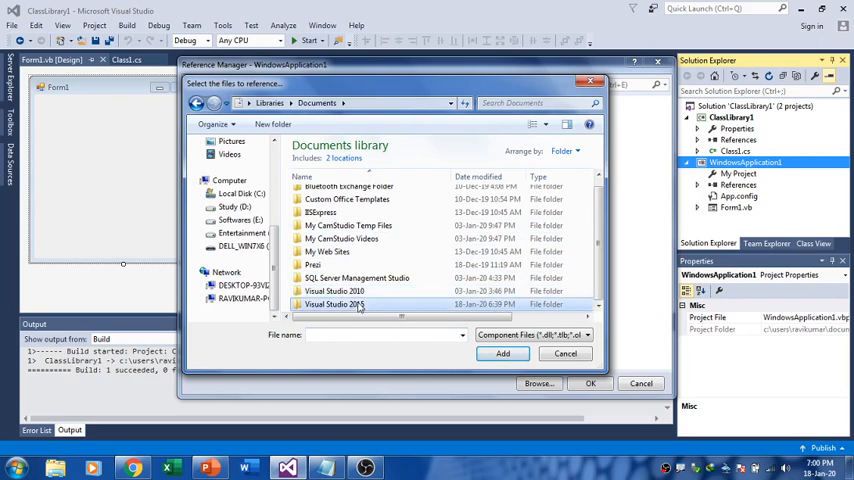
# Navigate to ClassLibrary1\bin\Debug and add ClassLibrary1.dll as a reference.
pyautogui.doubleClick(332, 304)
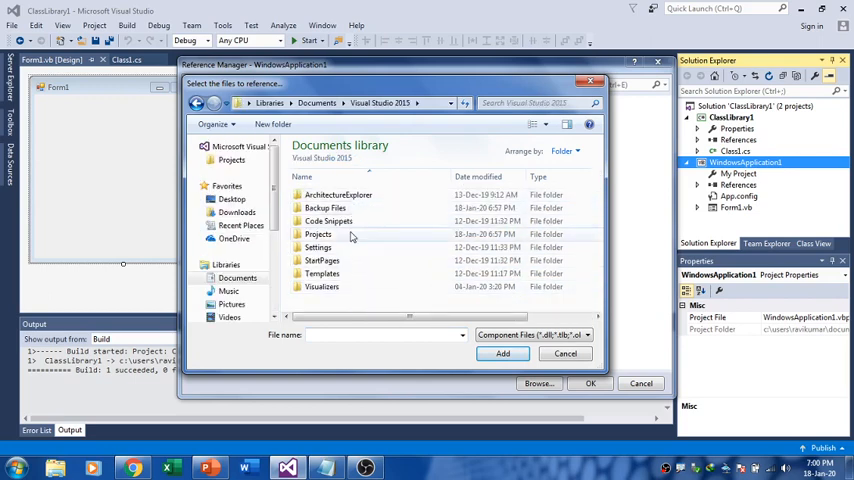
pyautogui.doubleClick(316, 234)
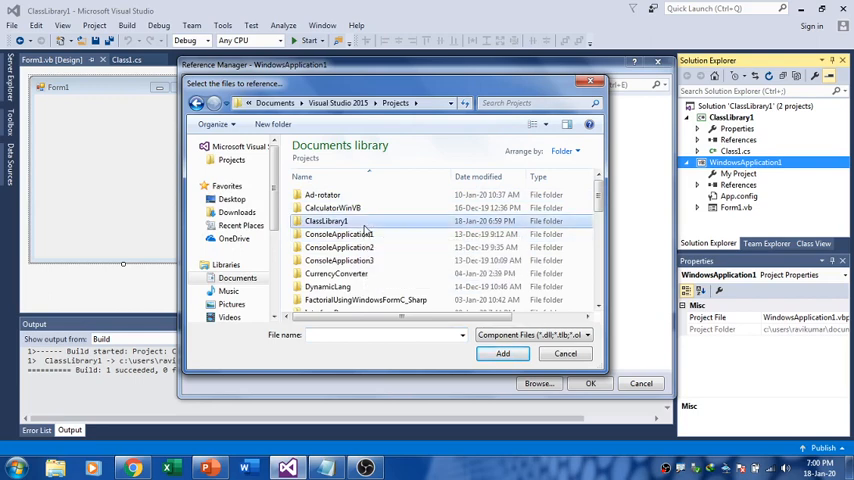
pyautogui.doubleClick(326, 220)
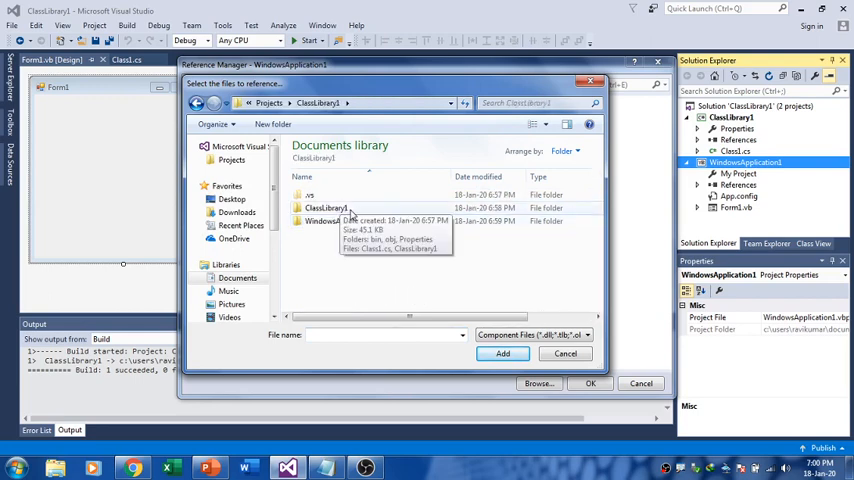
pyautogui.doubleClick(324, 208)
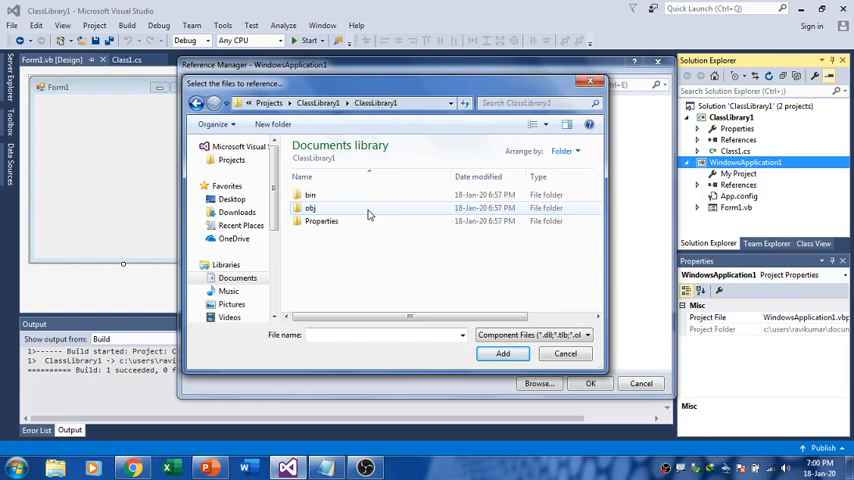
pyautogui.doubleClick(310, 196)
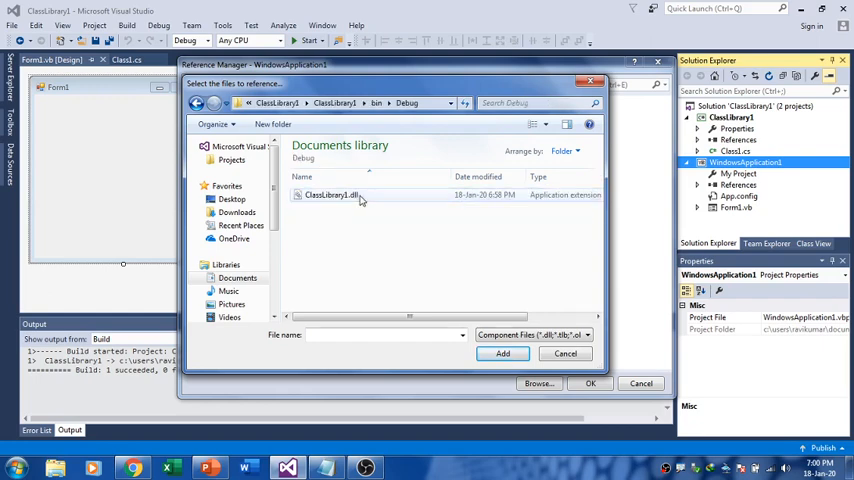
pyautogui.moveTo(330, 194)
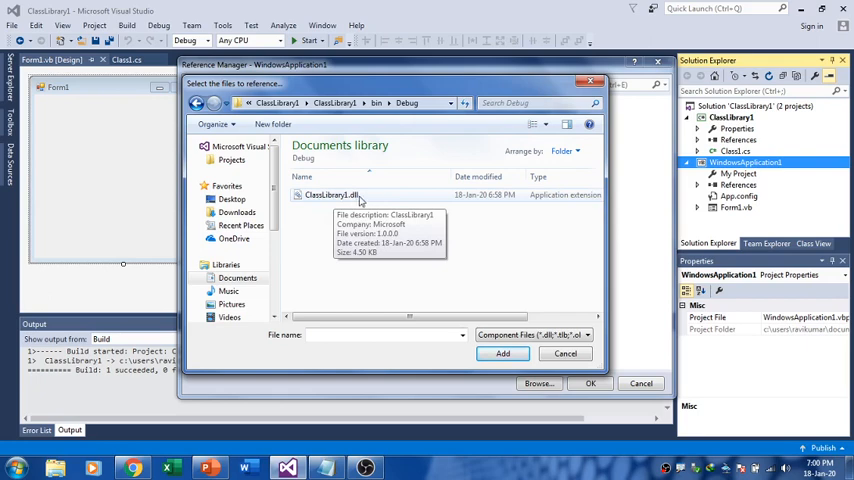
pyautogui.click(332, 196)
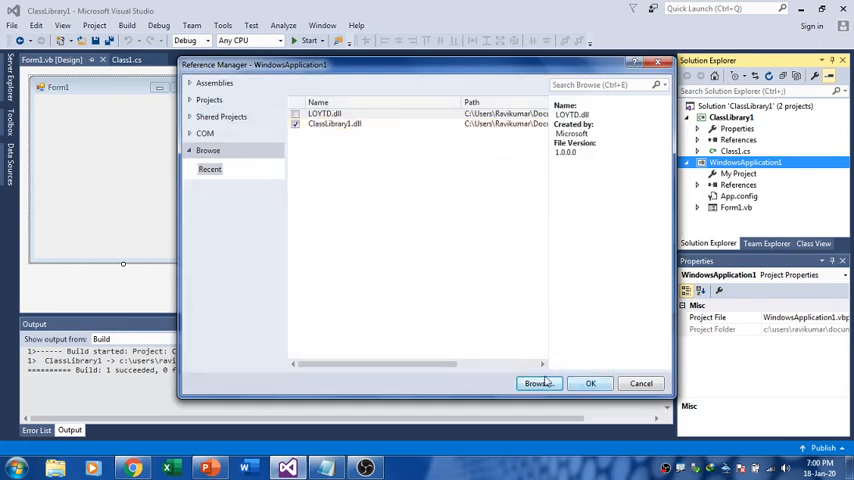
# Confirm the reference and paste the MessageBox.Show code calling obj.DisplayString into Form1_Load.
pyautogui.click(588, 384)
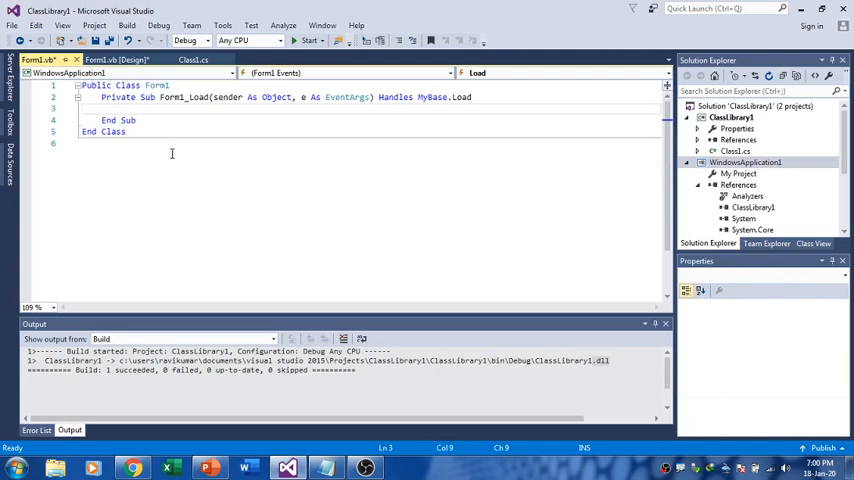
pyautogui.rightClick(172, 152)
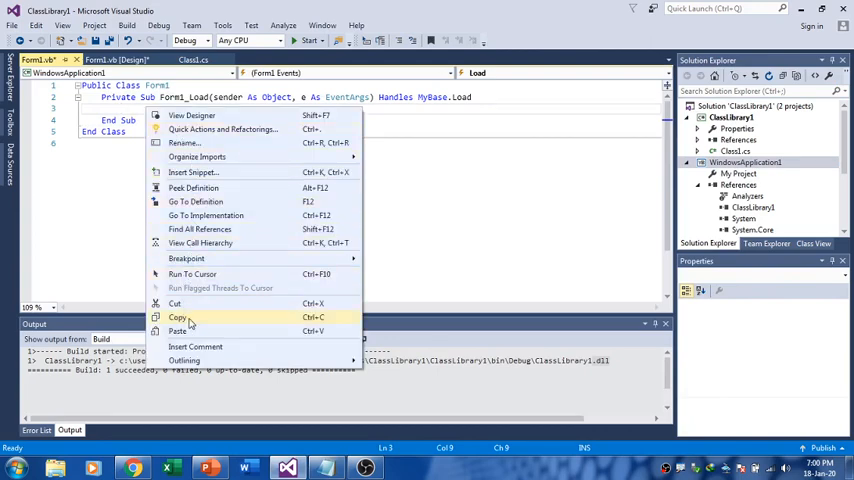
pyautogui.click(178, 332)
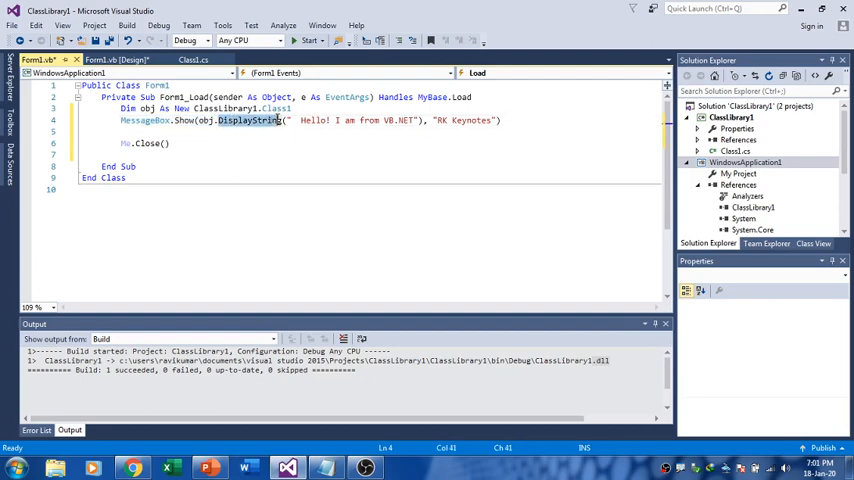
pyautogui.moveTo(290, 120)
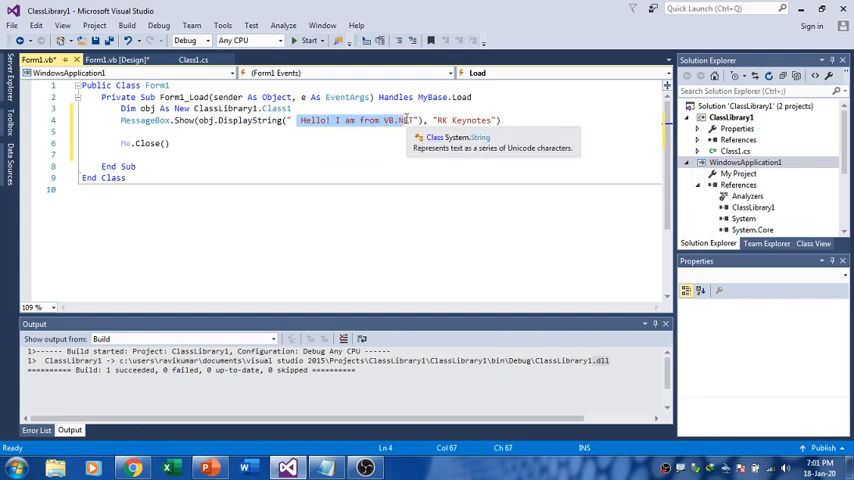
pyautogui.moveTo(436, 120)
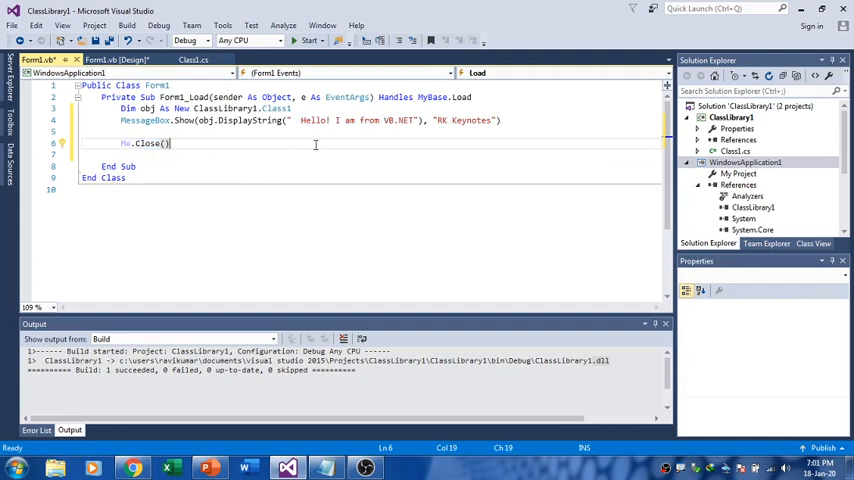
# Build WindowsApplication1, try starting the solution, and dismiss the class-library-cannot-start error.
pyautogui.rightClick(744, 162)
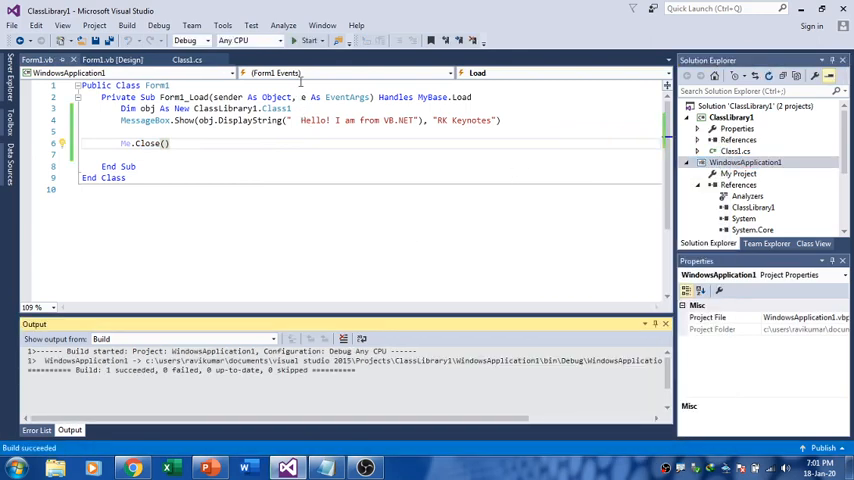
pyautogui.click(312, 40)
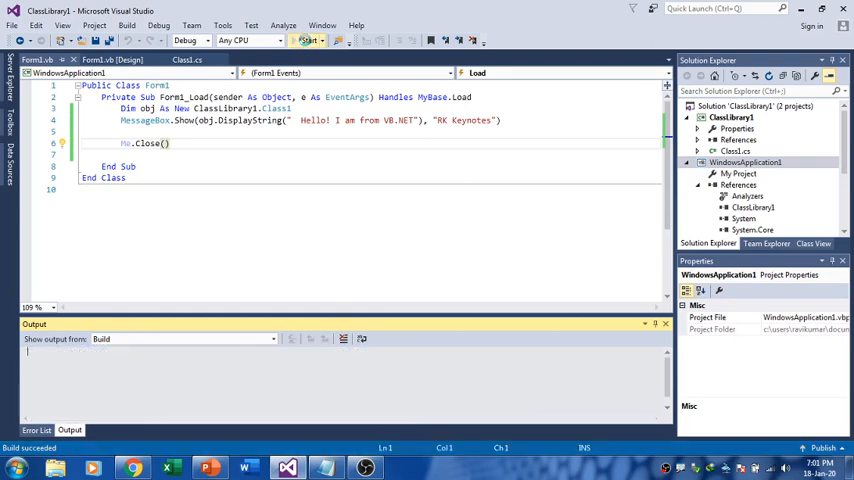
pyautogui.click(308, 40)
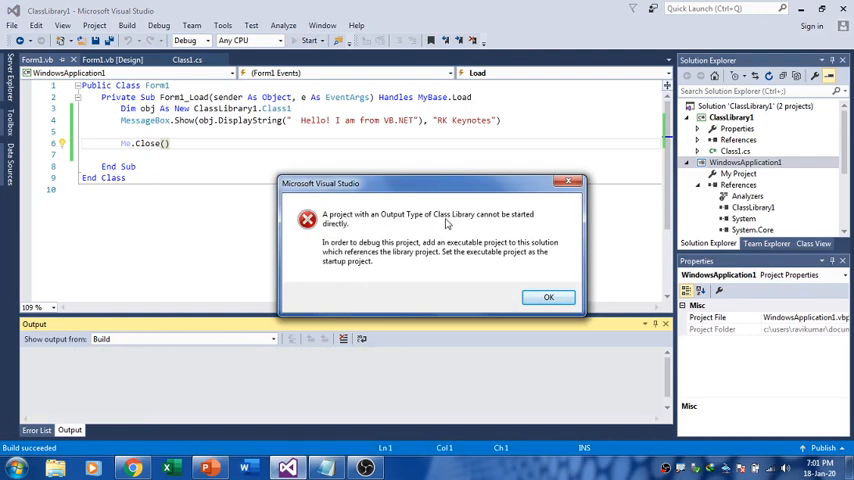
pyautogui.moveTo(358, 230)
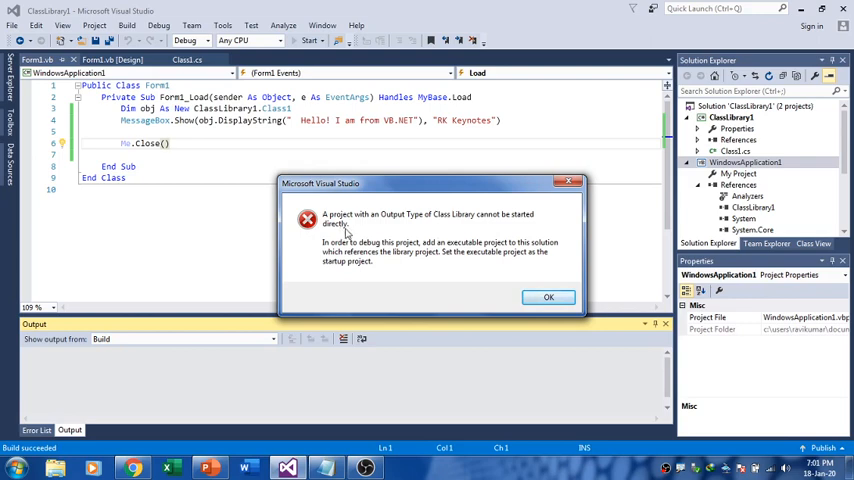
pyautogui.click(548, 296)
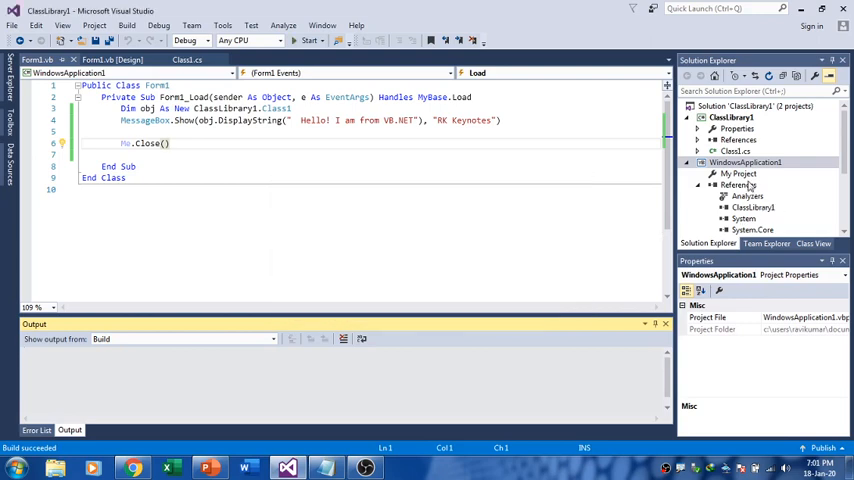
# Set WindowsApplication1 as the startup project and run it to show both greetings.
pyautogui.rightClick(744, 162)
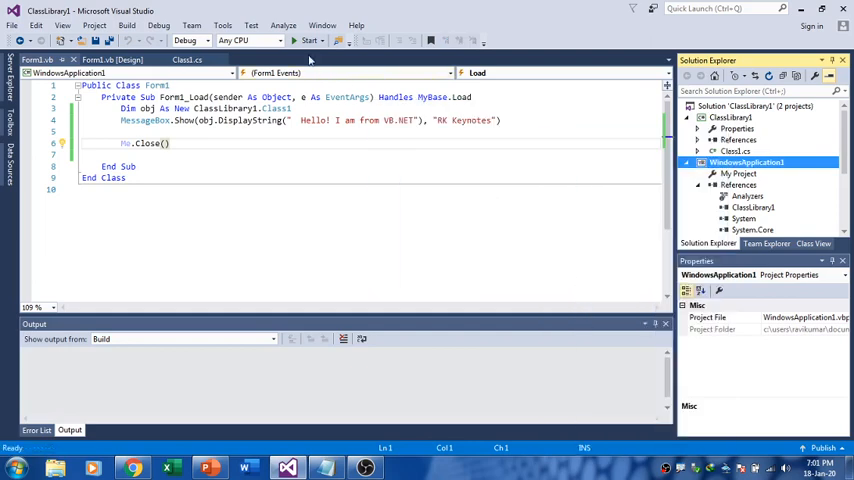
pyautogui.click(308, 40)
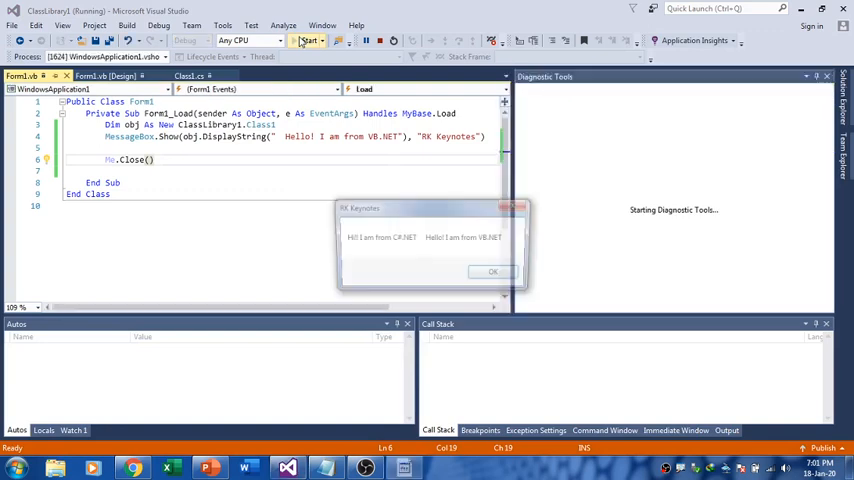